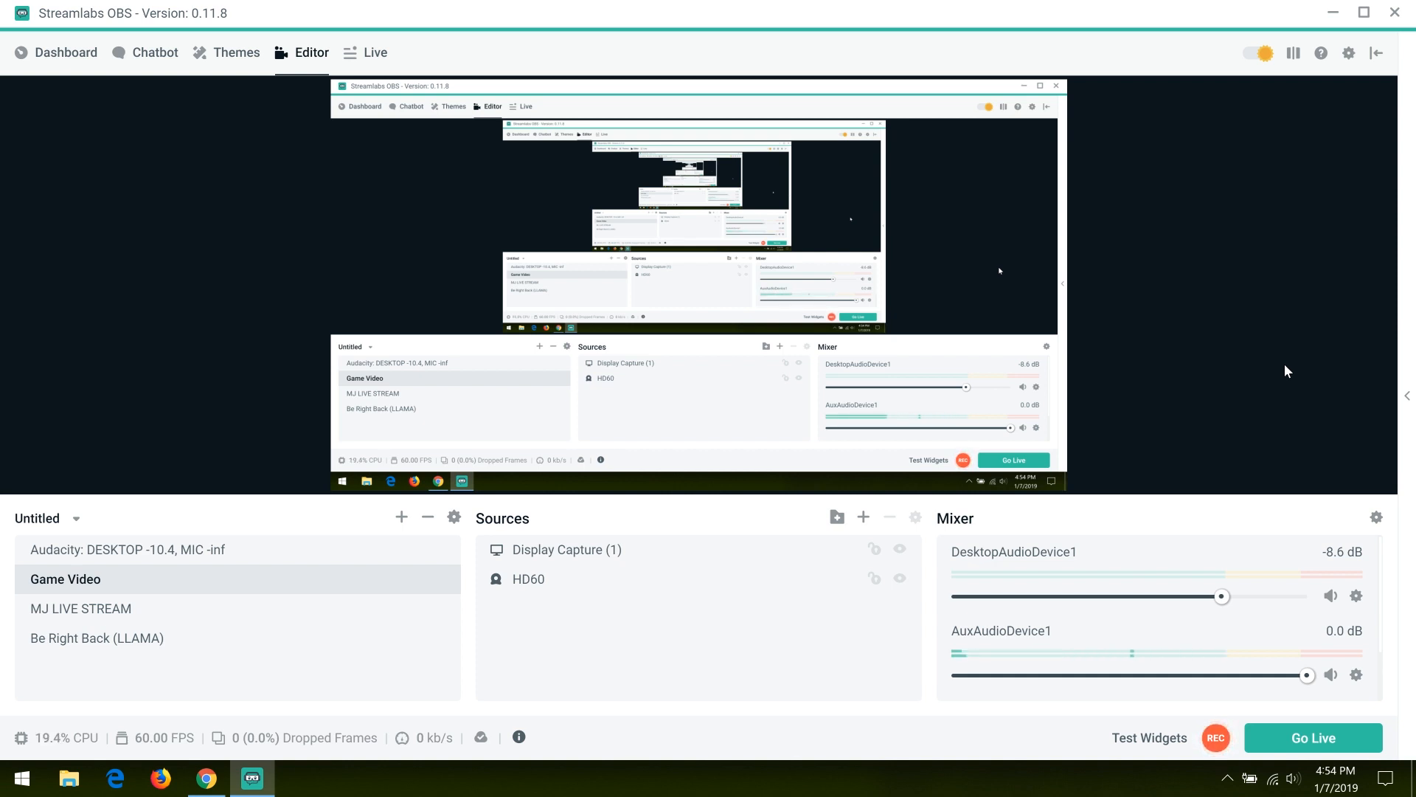
{"action": "mouse_move", "coordinate": [689, 589]}
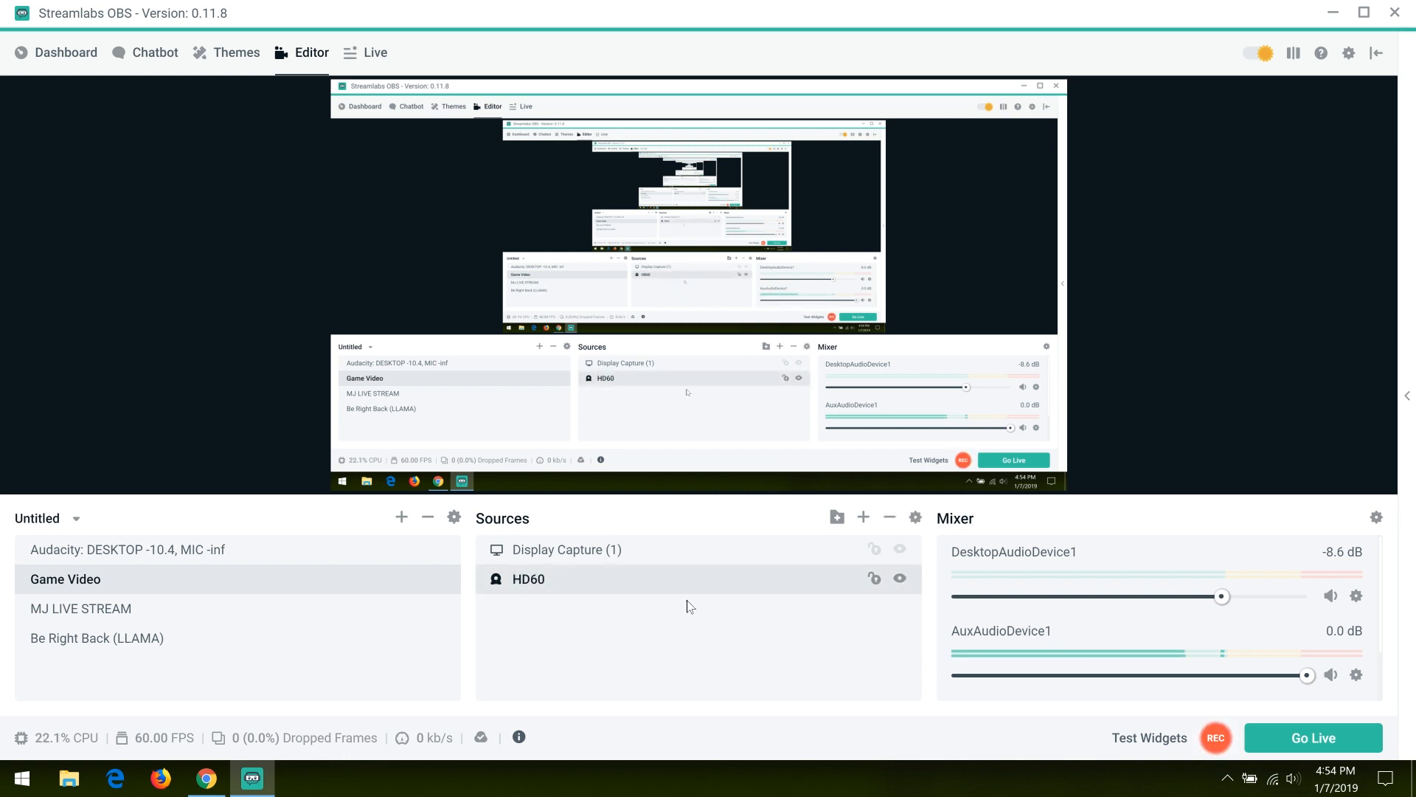
{"action": "mouse_move", "coordinate": [915, 517]}
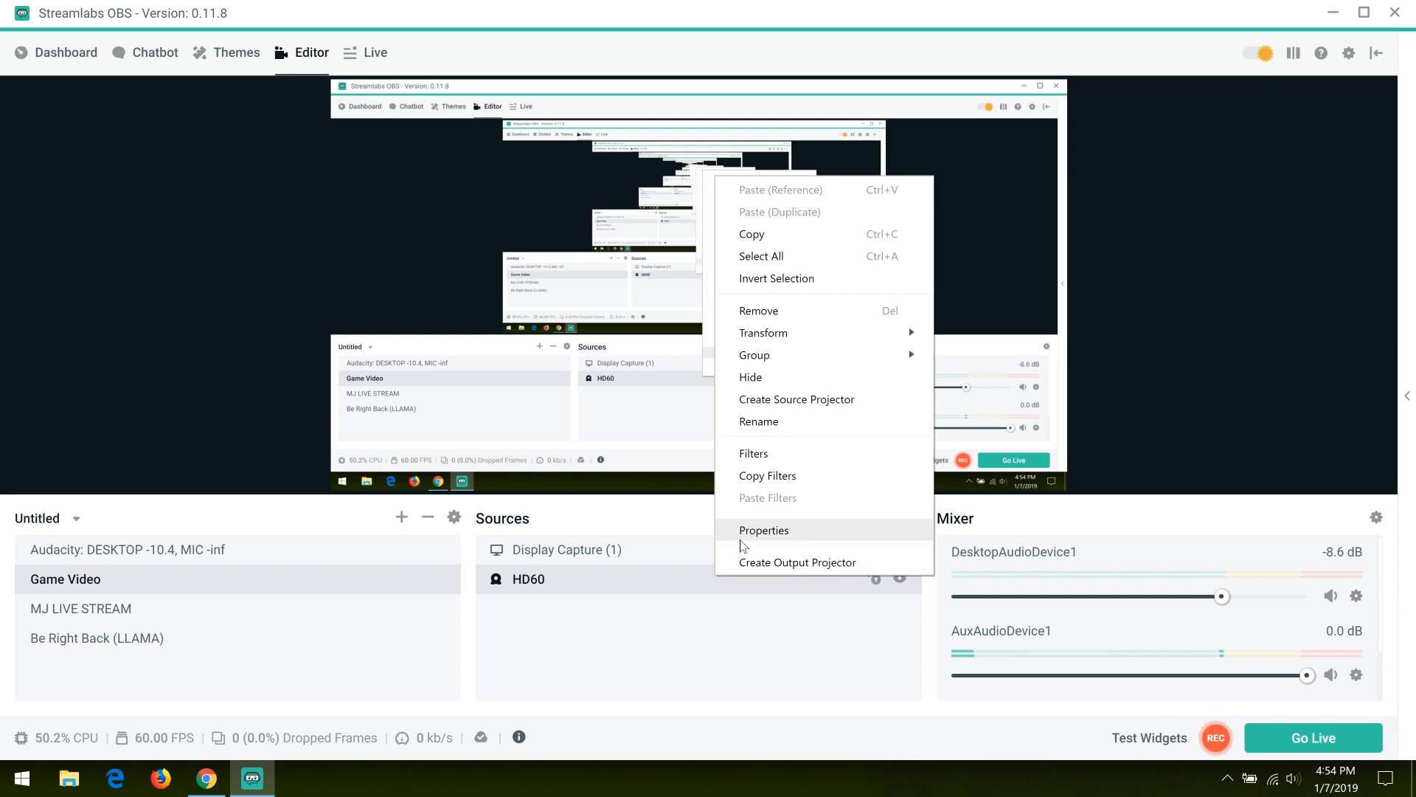
Step: In HD60 properties, set Resolution/FPS Type to Device Default and audio to Output desktop audio (WaveOut)
{"action": "left_click", "coordinate": [764, 530]}
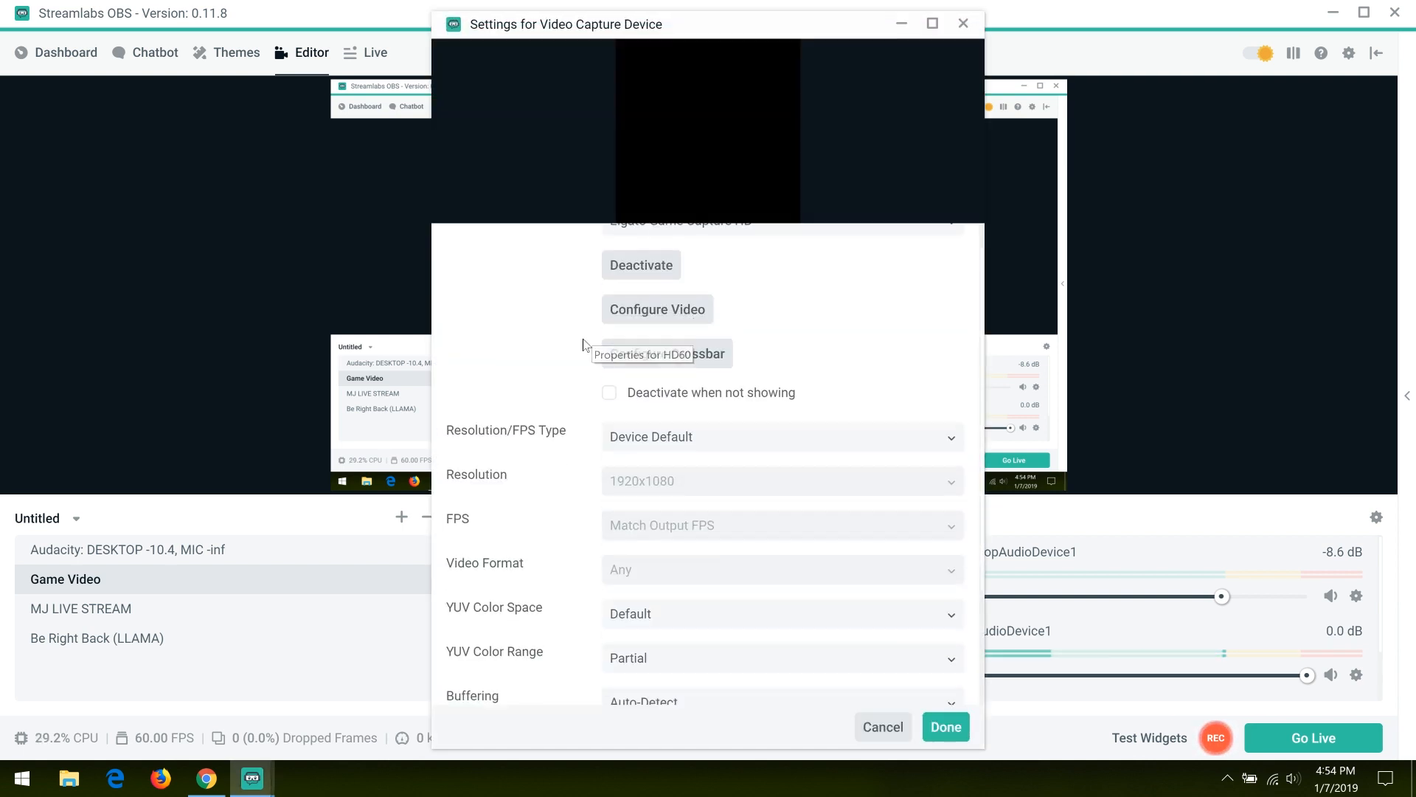
{"action": "scroll", "scroll_direction": "down", "scroll_amount": 3}
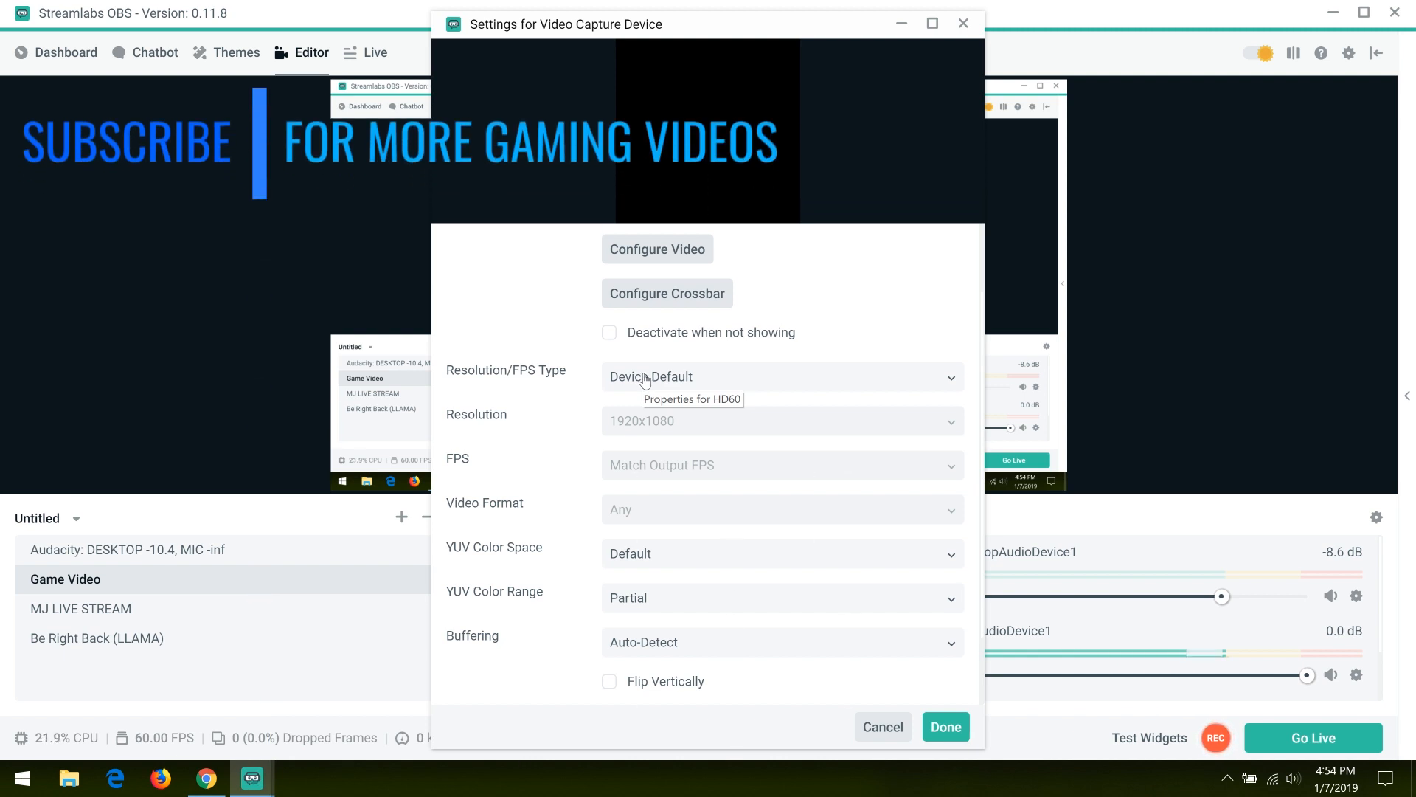
{"action": "left_click", "coordinate": [781, 377]}
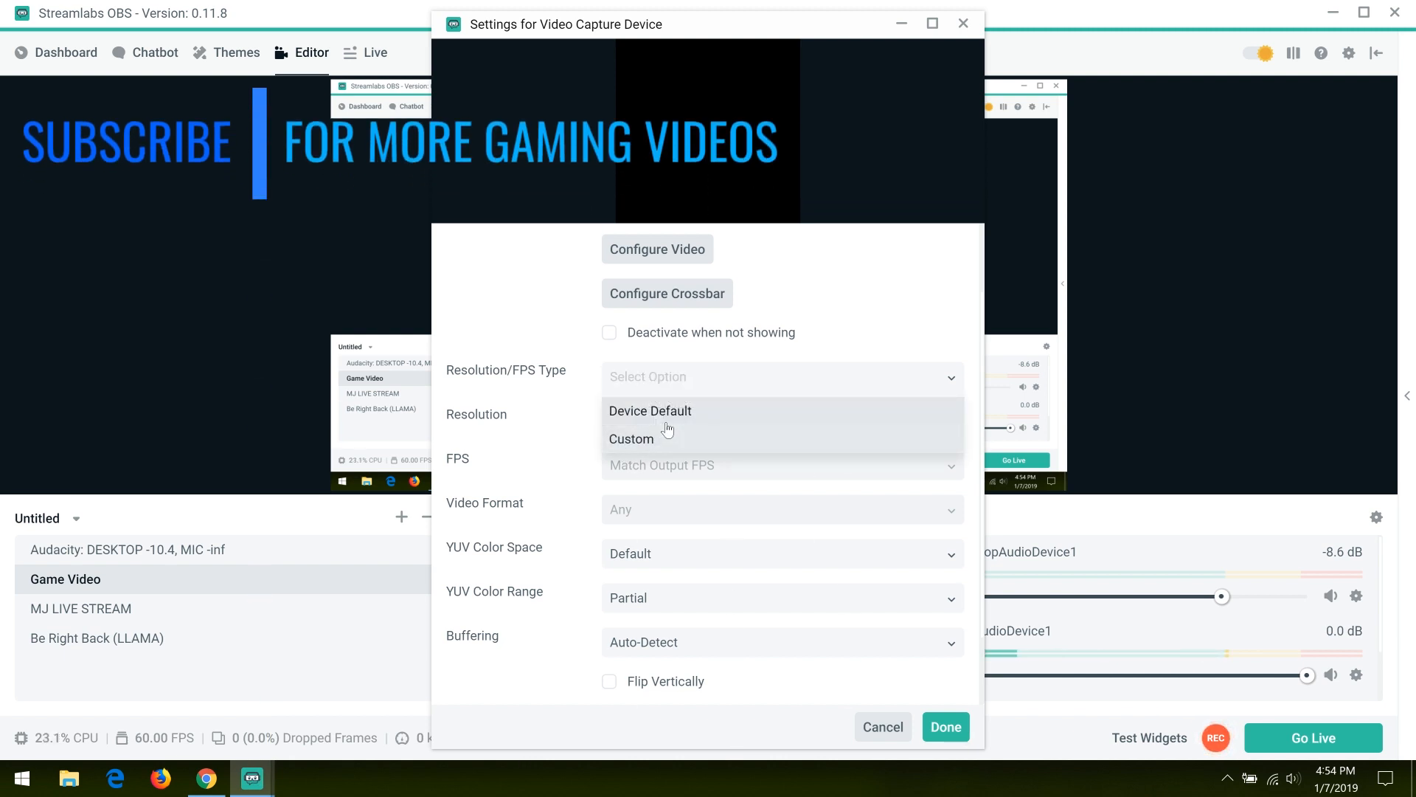
{"action": "left_click", "coordinate": [649, 410]}
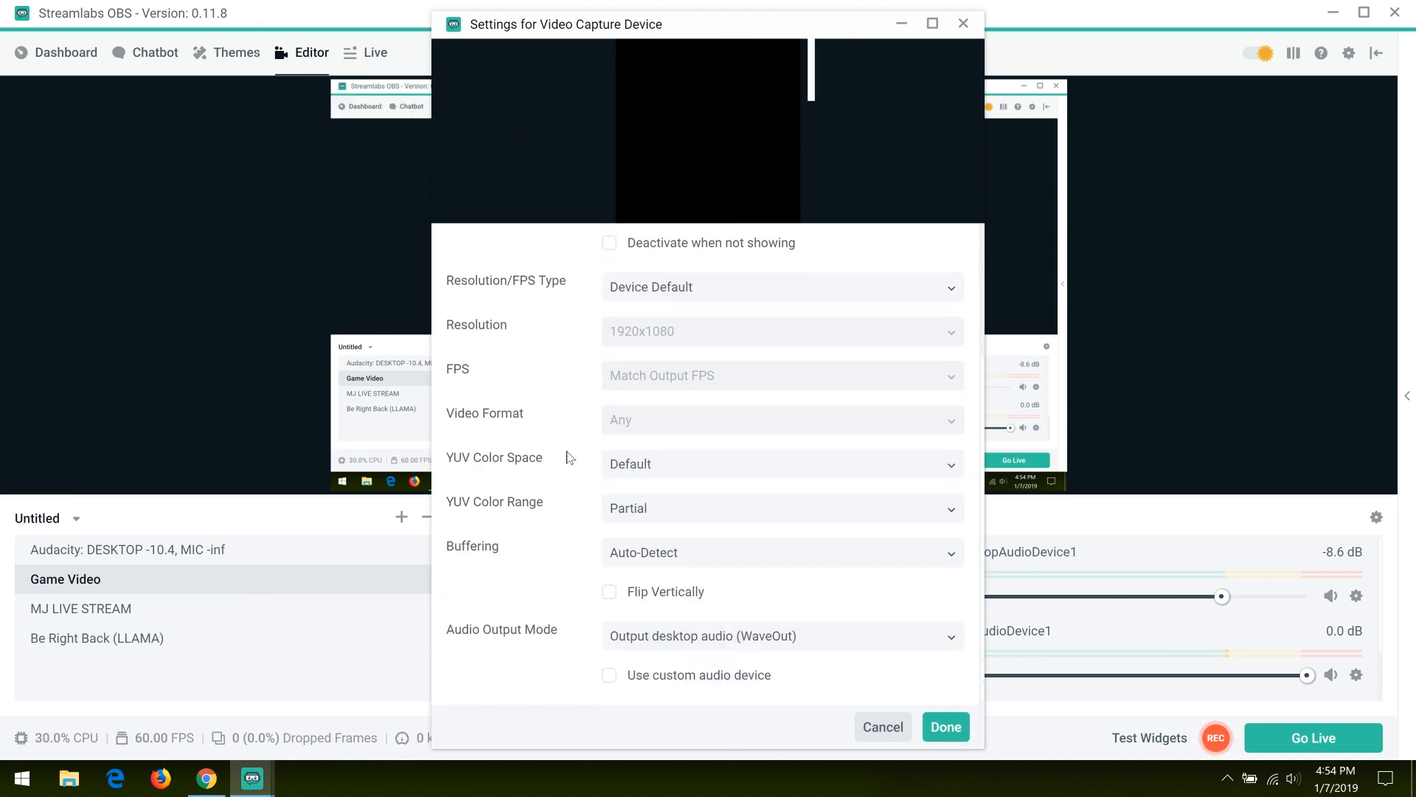
{"action": "mouse_move", "coordinate": [707, 649]}
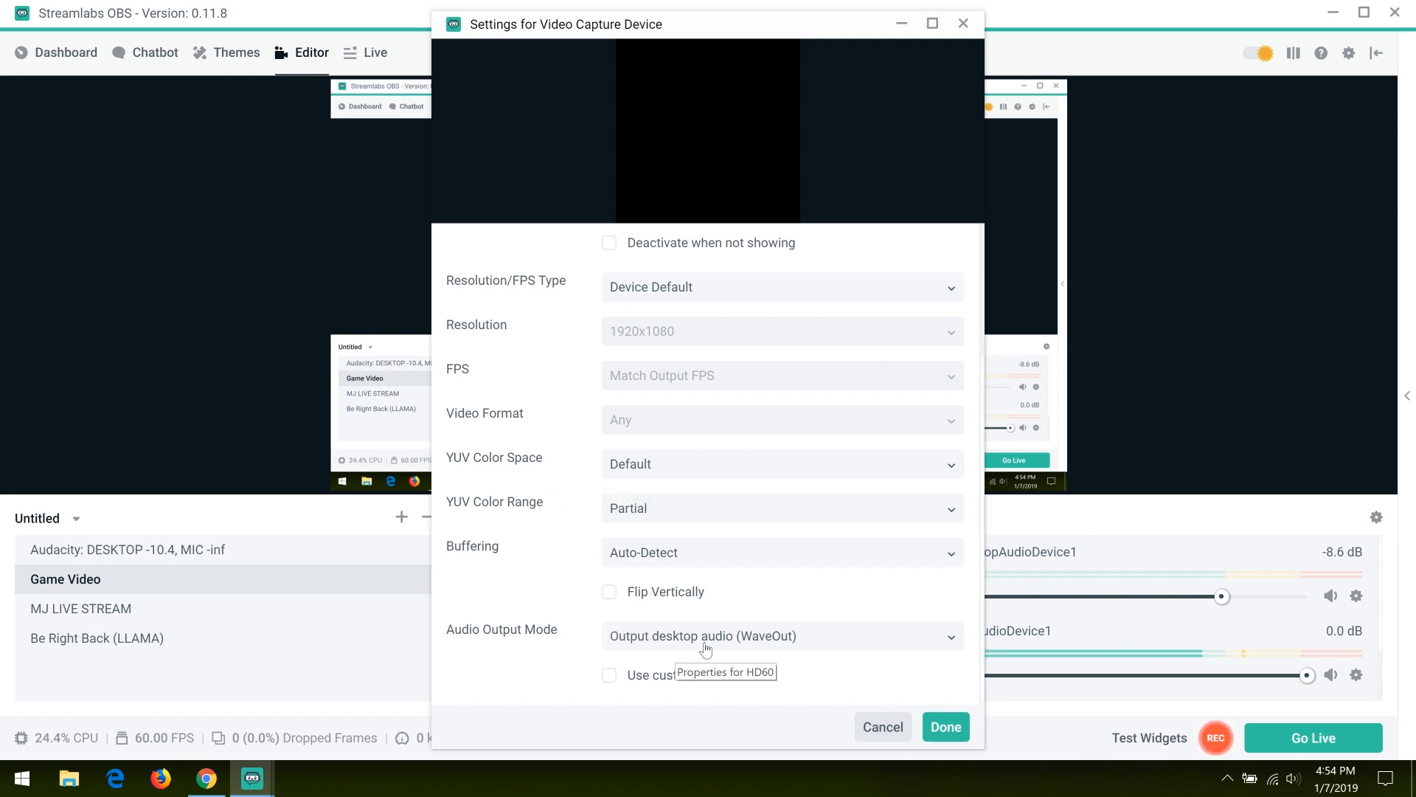
{"action": "left_click", "coordinate": [779, 635]}
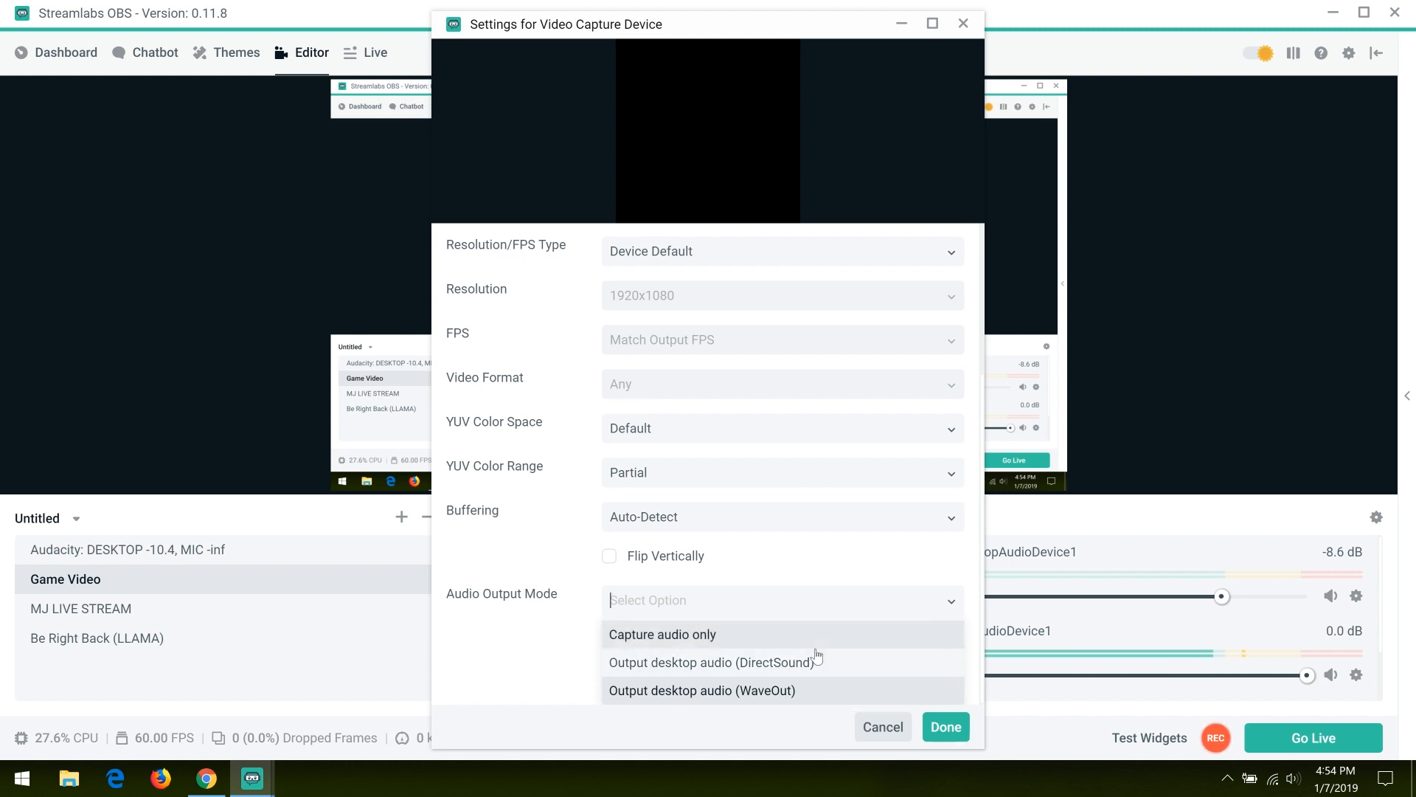
{"action": "mouse_move", "coordinate": [816, 654]}
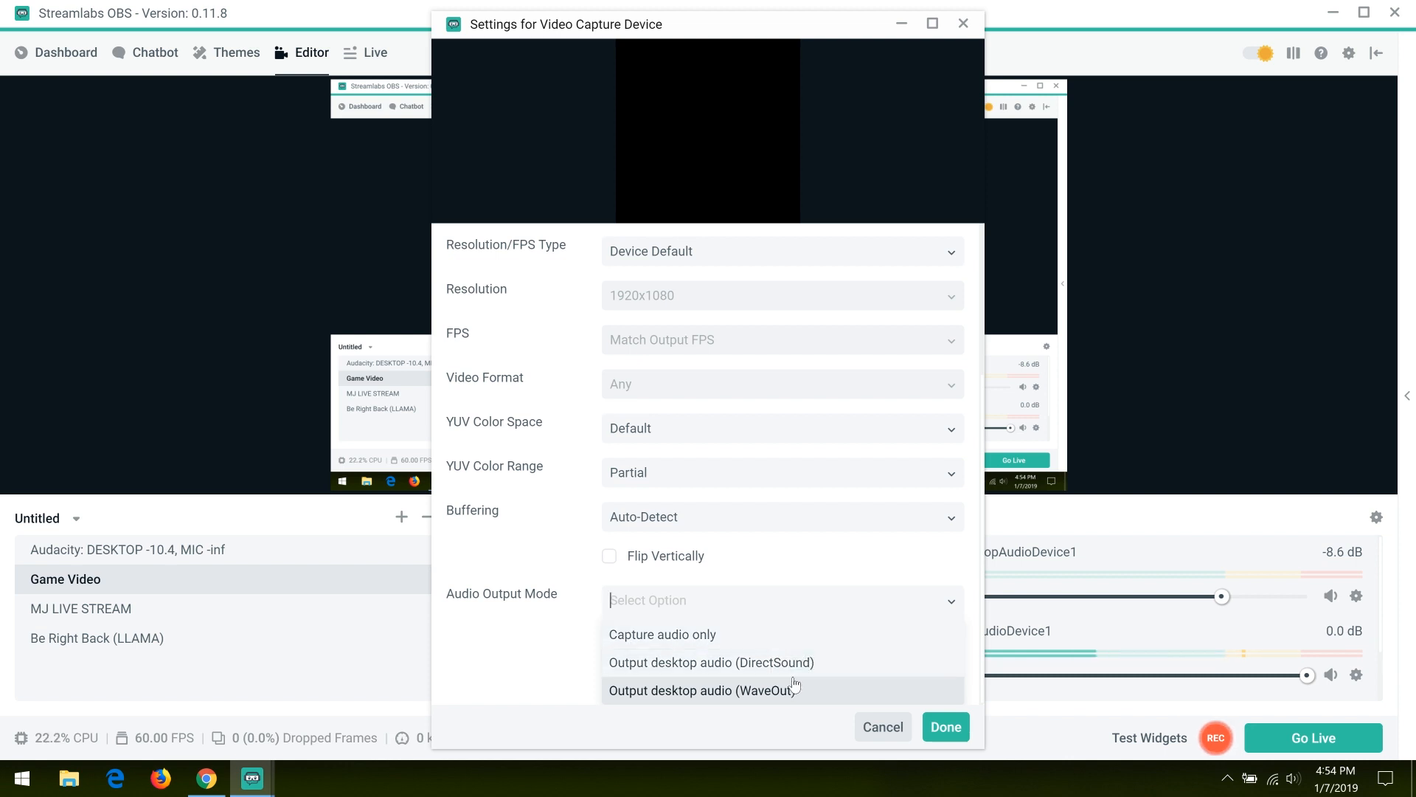
{"action": "mouse_move", "coordinate": [770, 704]}
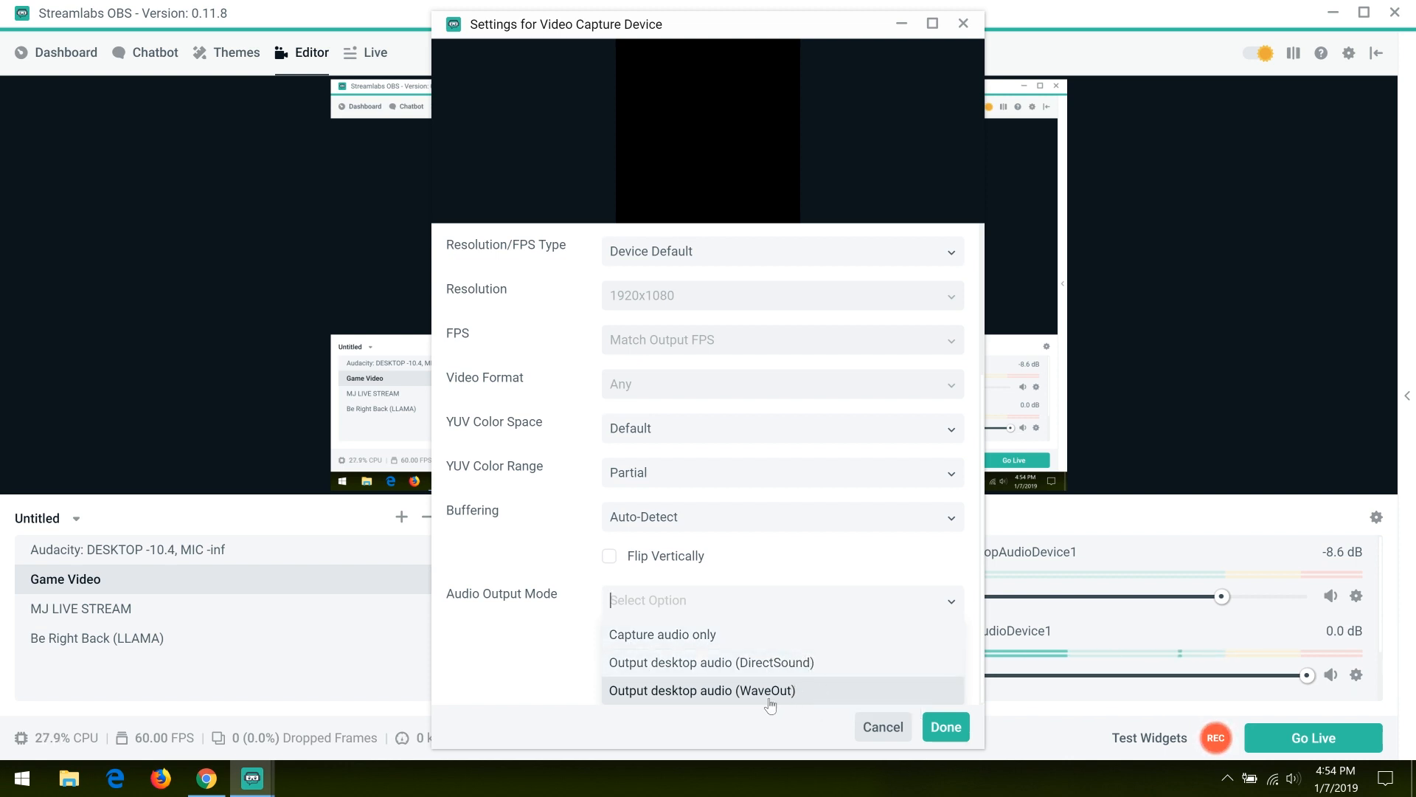
{"action": "left_click", "coordinate": [703, 690]}
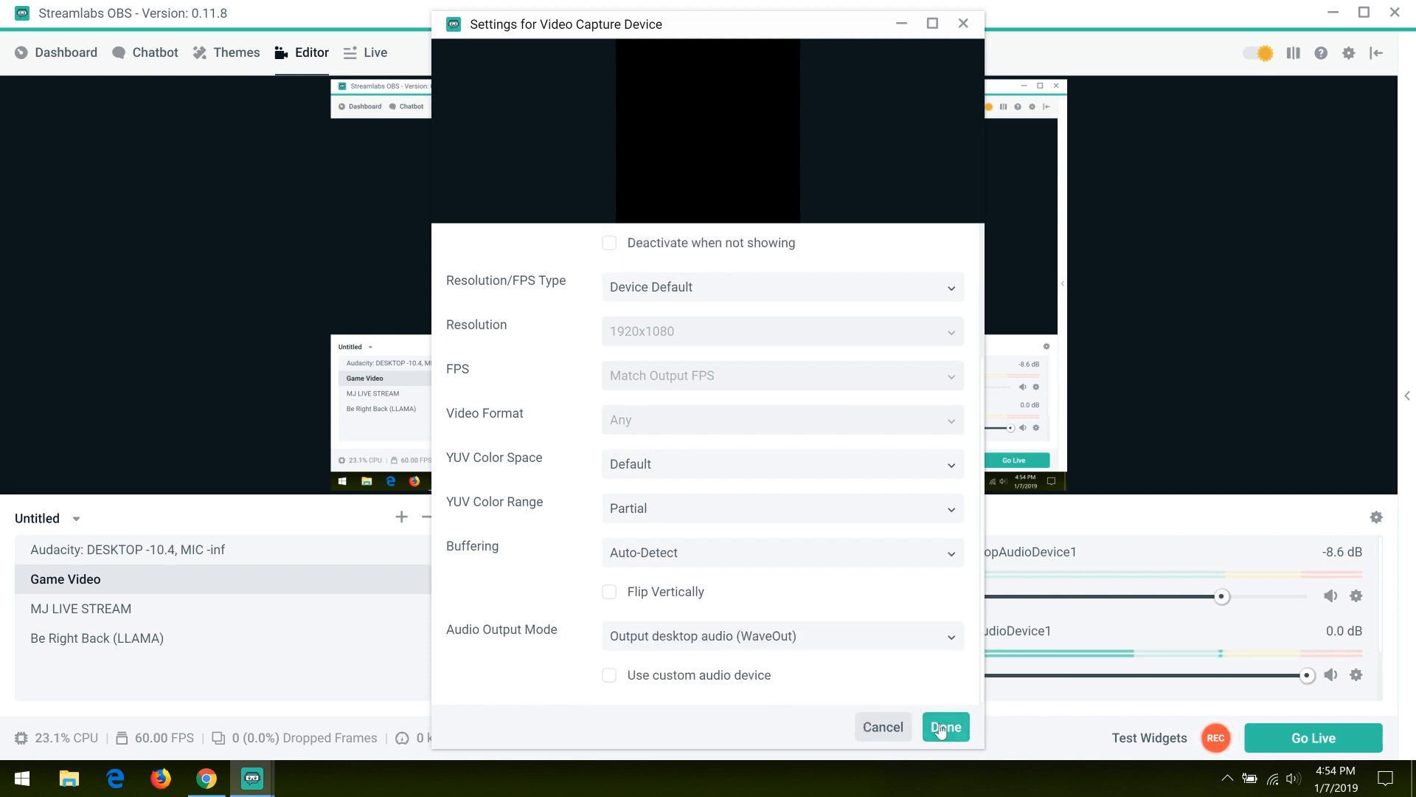
Step: Confirm the HD60 Video Capture Device settings with Done
{"action": "left_click", "coordinate": [944, 726]}
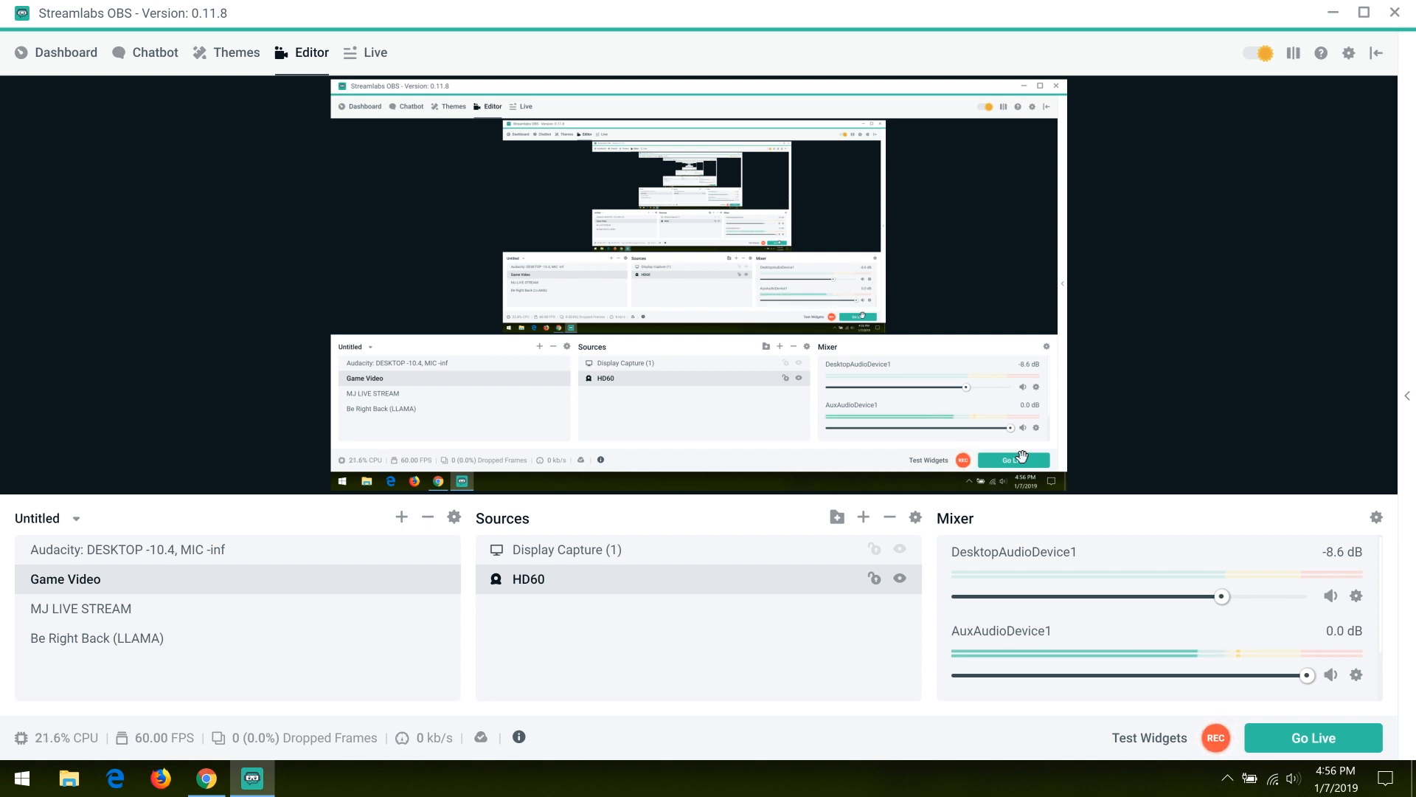
{"action": "mouse_move", "coordinate": [1124, 375]}
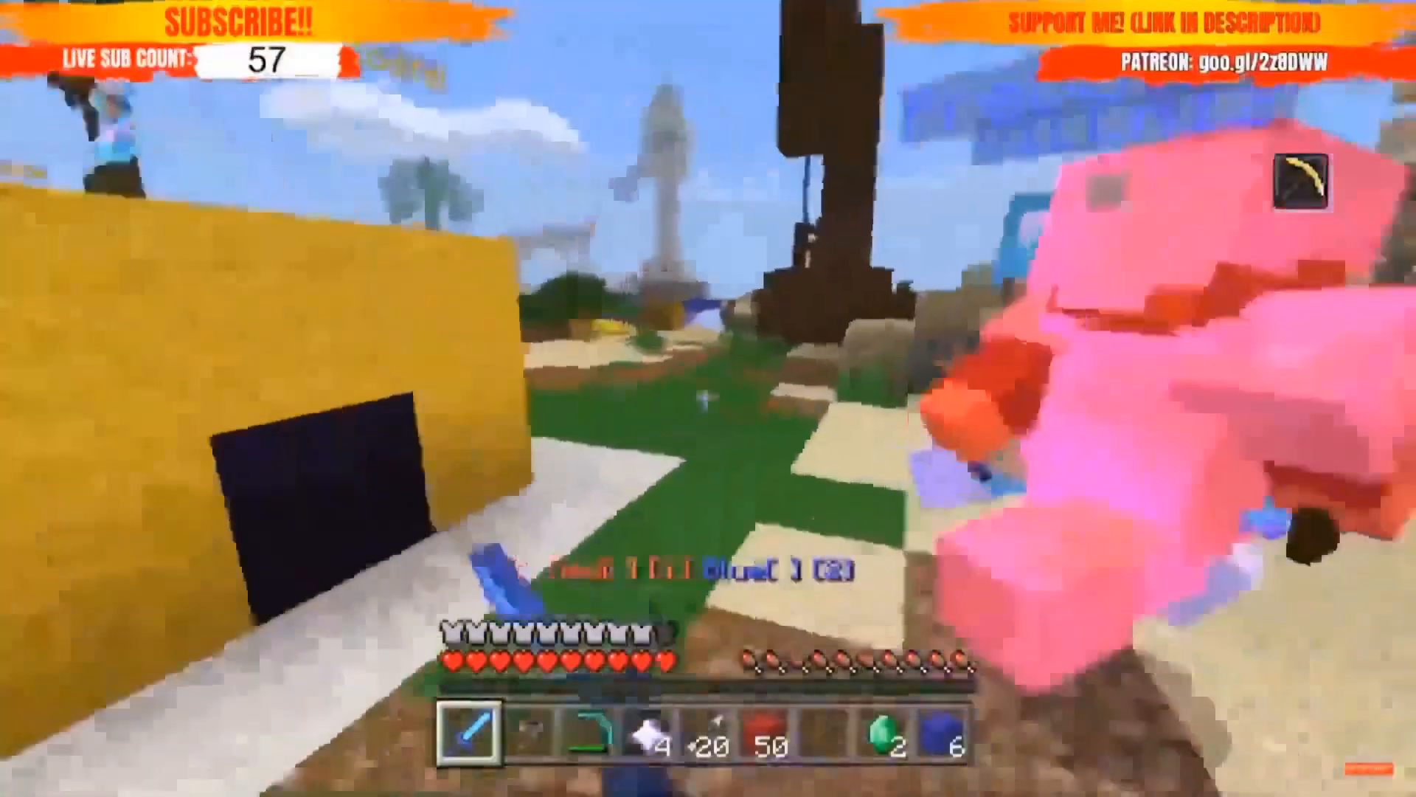
{"action": "mouse_move", "coordinate": [708, 399]}
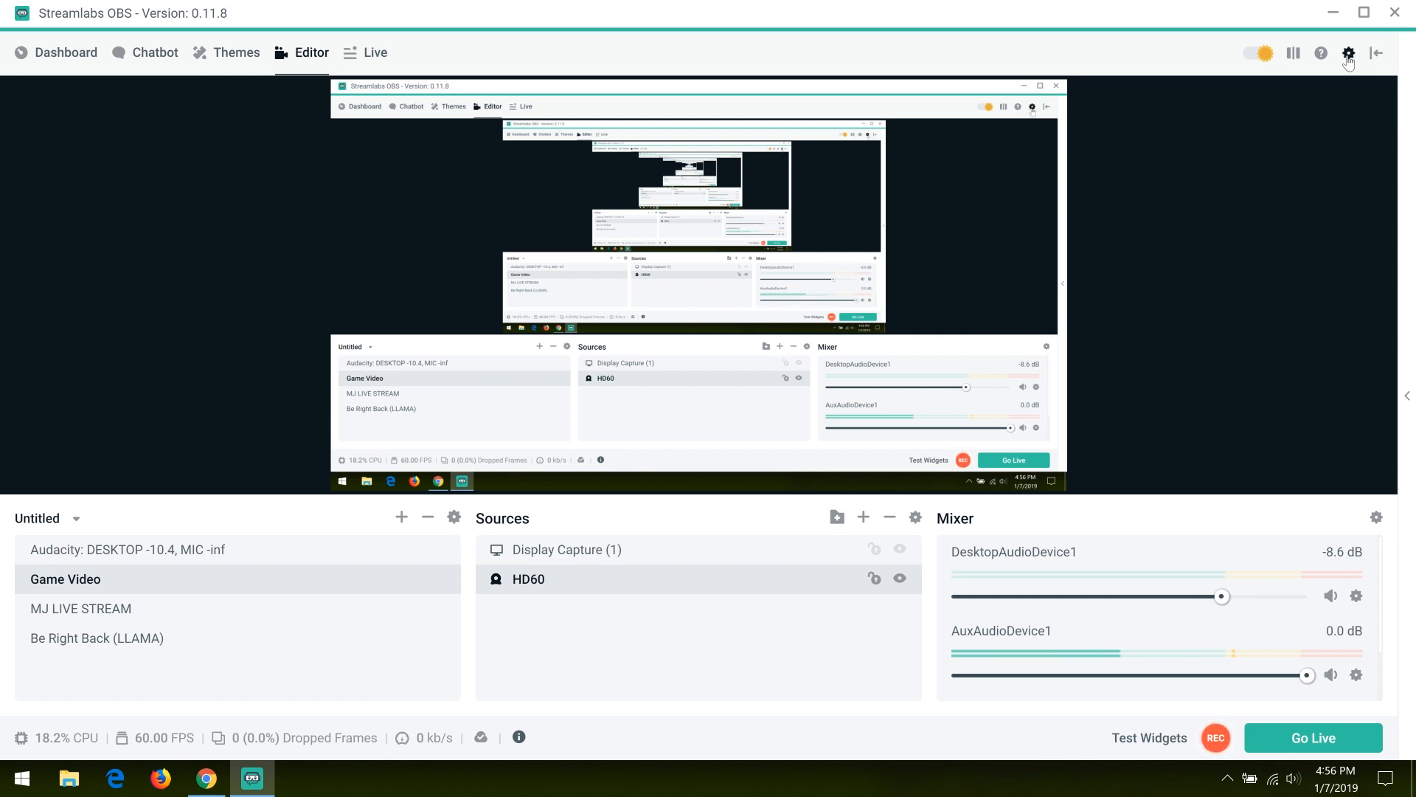
Step: In Settings > Output, set the streaming encoder to Software (x264)
{"action": "left_click", "coordinate": [1349, 53]}
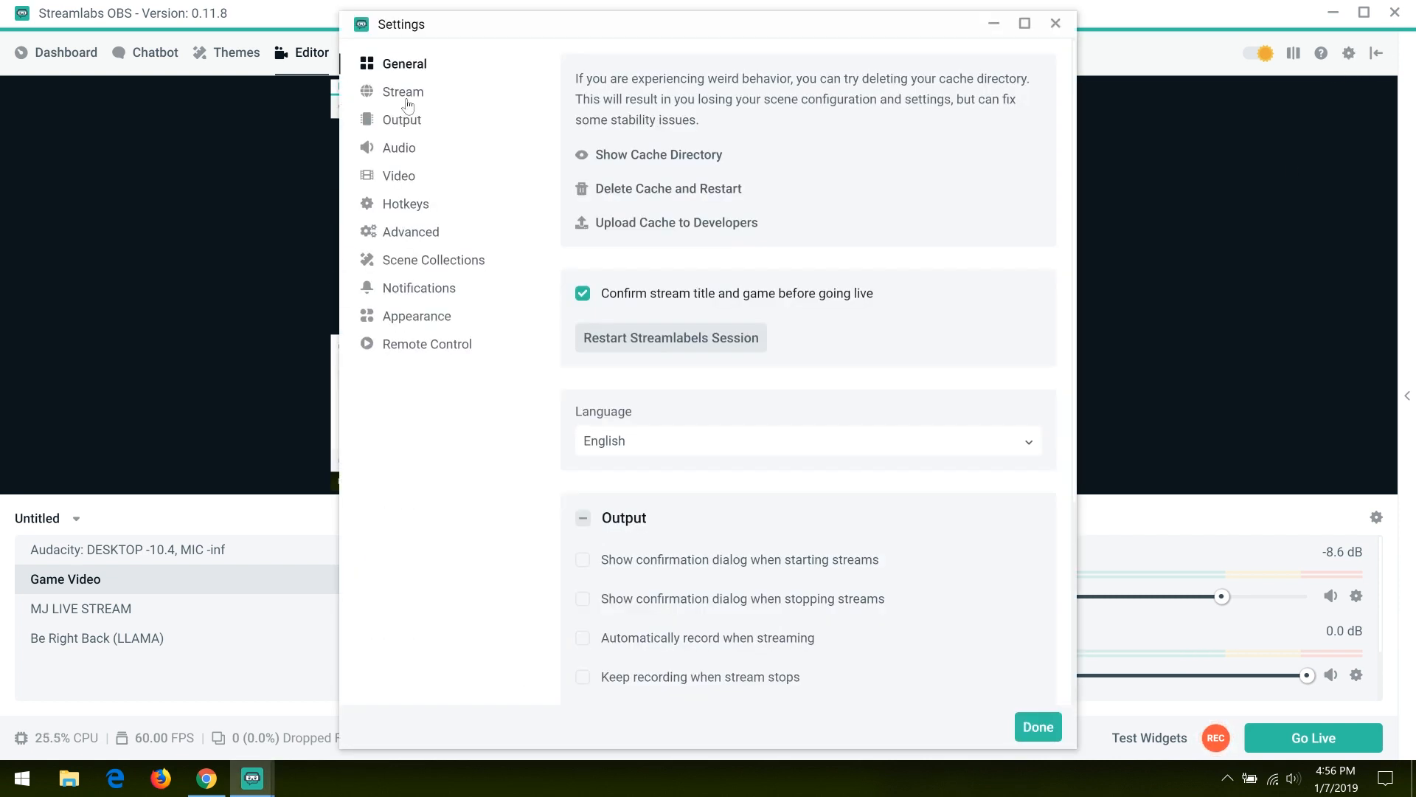
{"action": "left_click", "coordinate": [402, 120]}
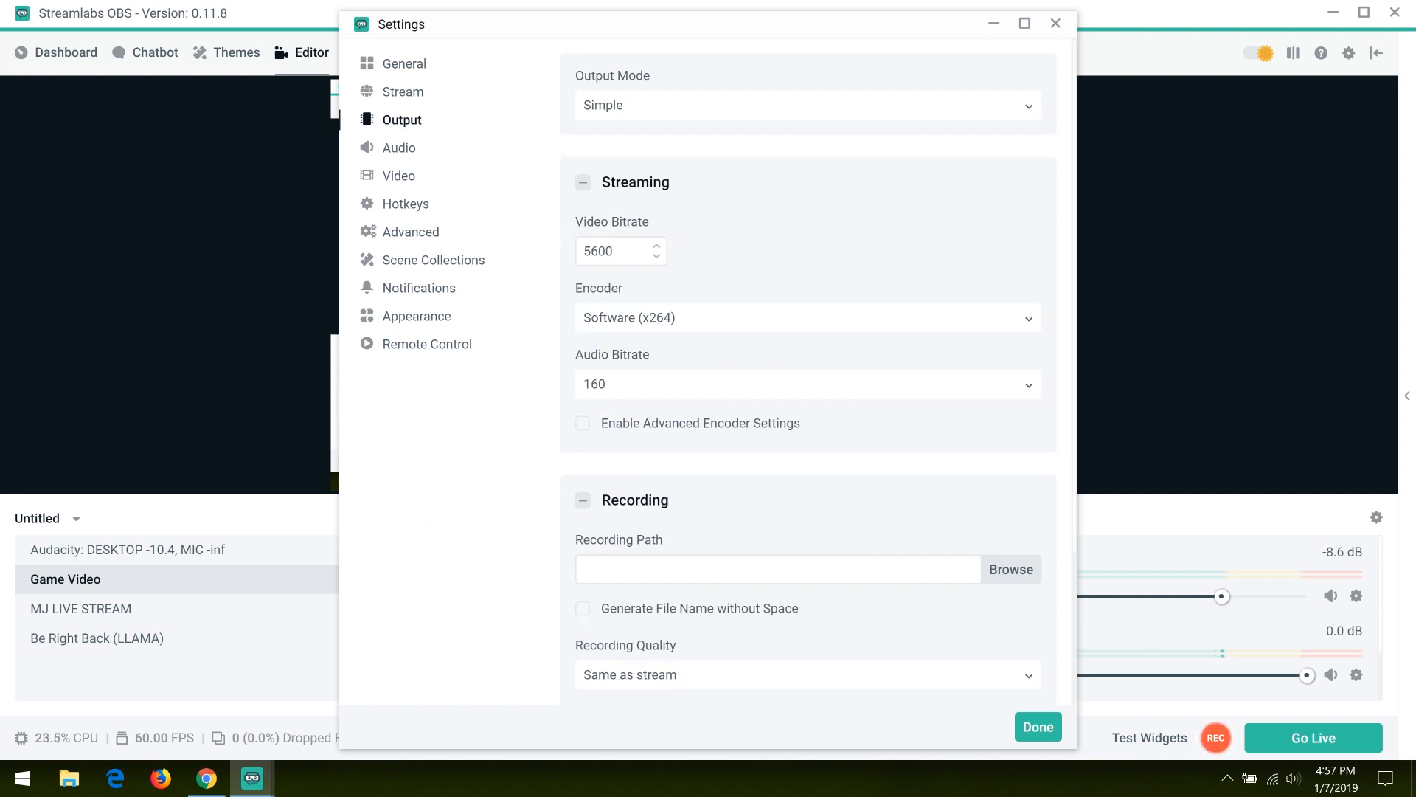
{"action": "mouse_move", "coordinate": [635, 336]}
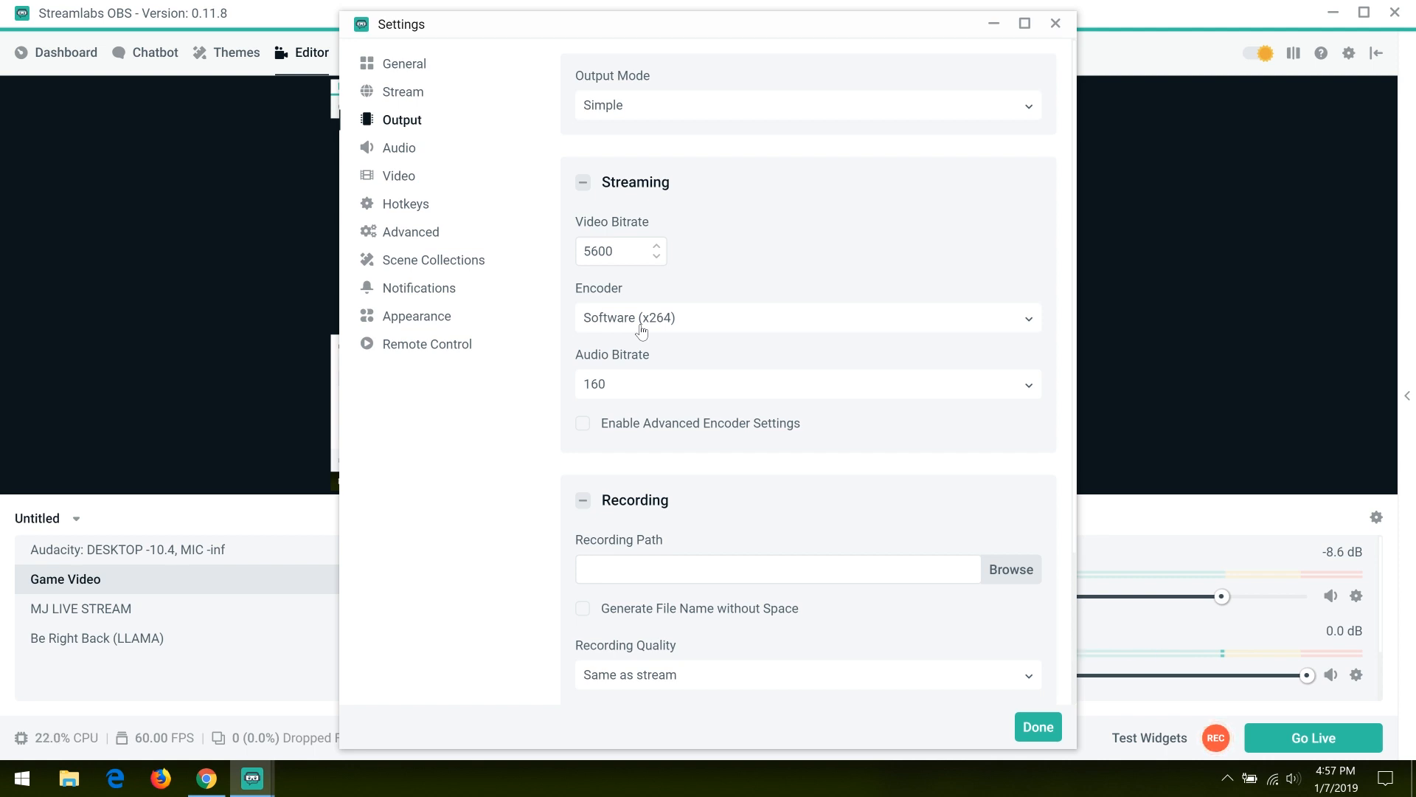
{"action": "mouse_move", "coordinate": [978, 329]}
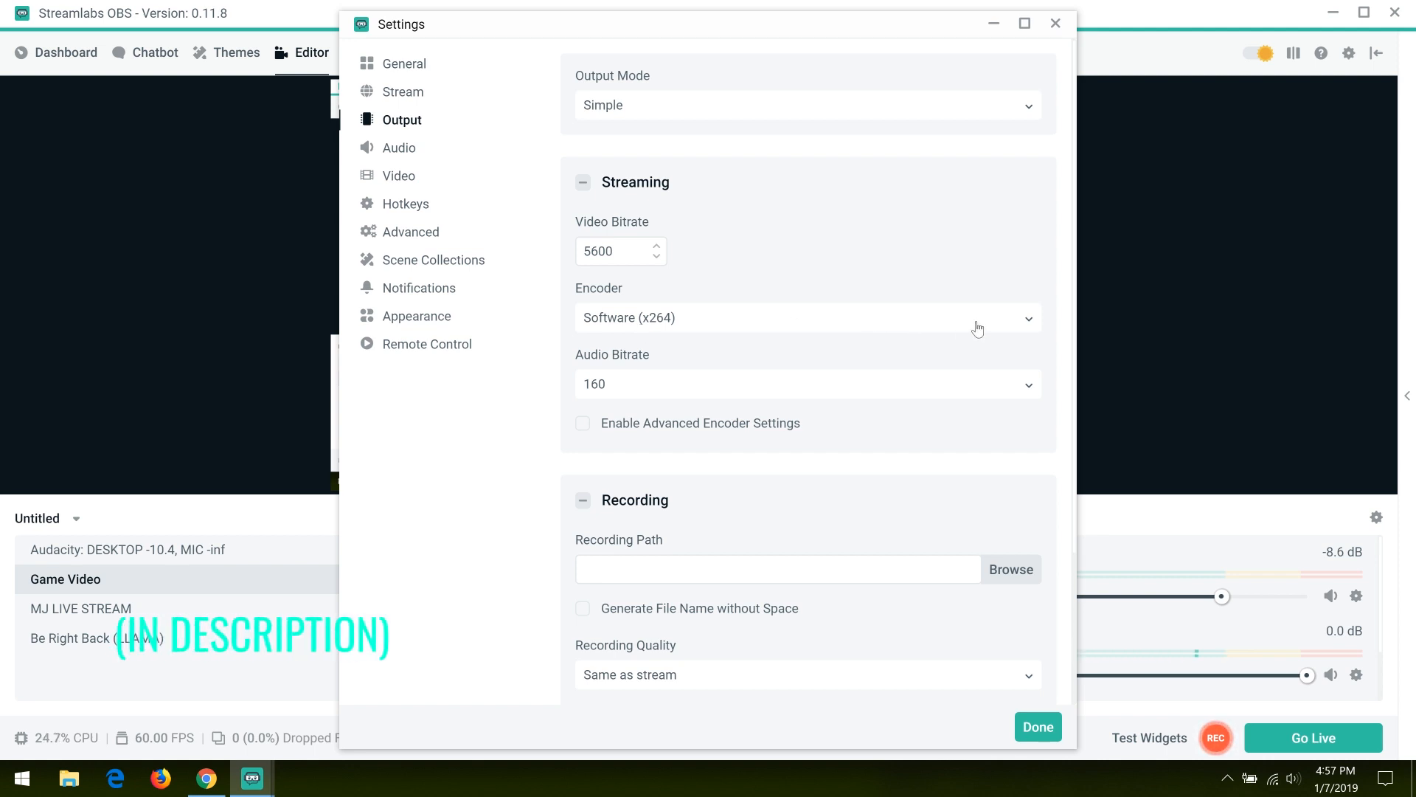
{"action": "left_click", "coordinate": [804, 317]}
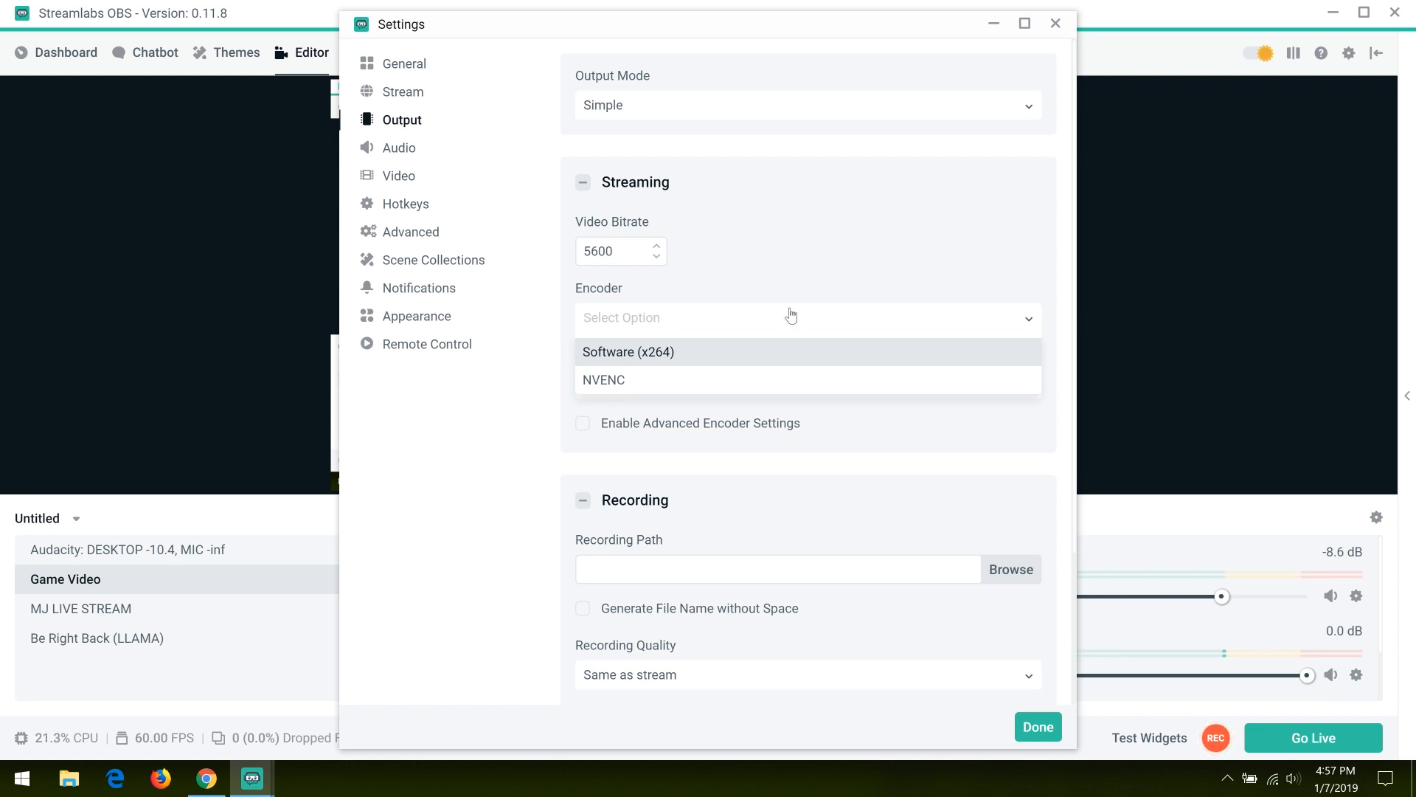
{"action": "left_click", "coordinate": [626, 351]}
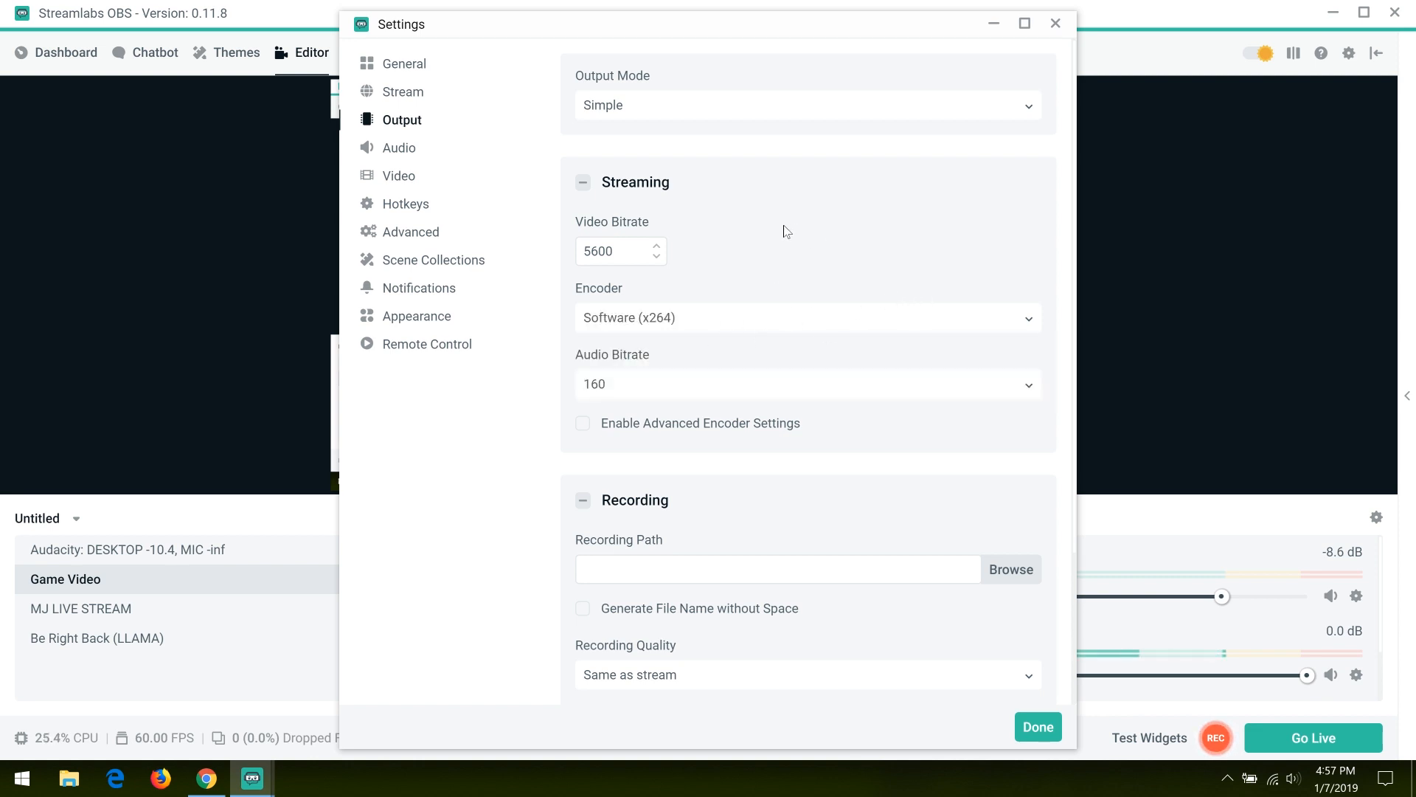
{"action": "scroll", "scroll_direction": "down", "scroll_amount": 3}
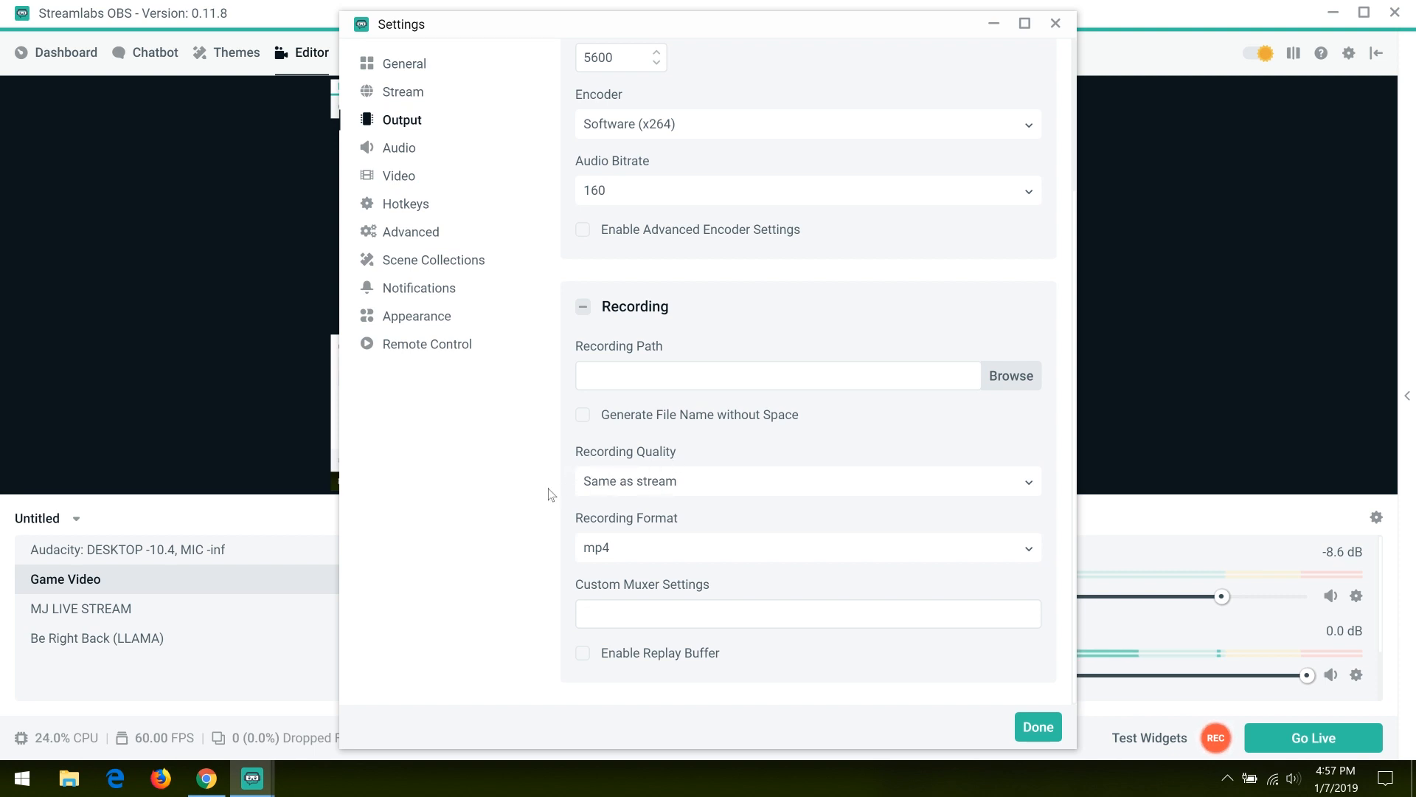
{"action": "mouse_move", "coordinate": [829, 460]}
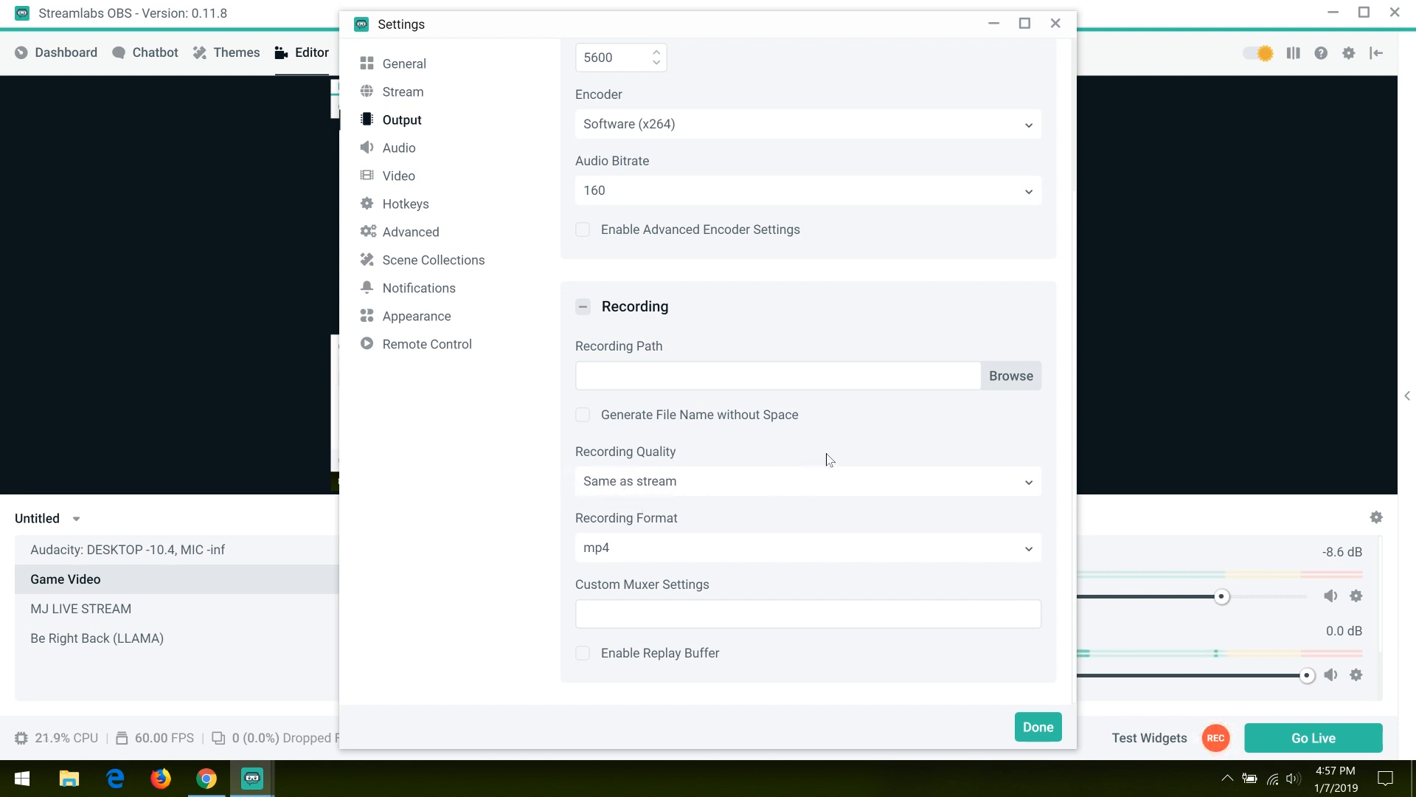
{"action": "mouse_move", "coordinate": [774, 526]}
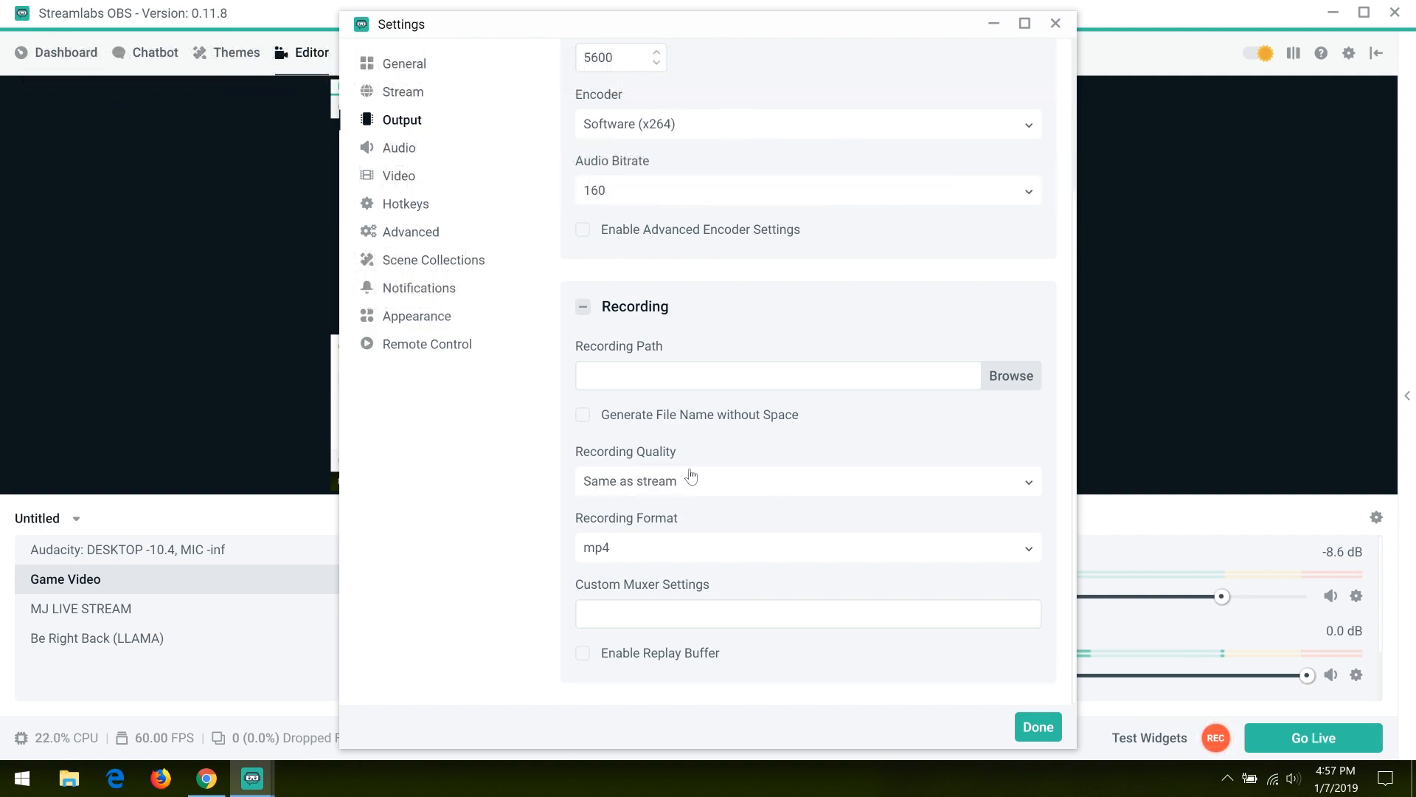
Step: Review the Recording Quality options in the Recording section of Output settings
{"action": "left_click", "coordinate": [1037, 726]}
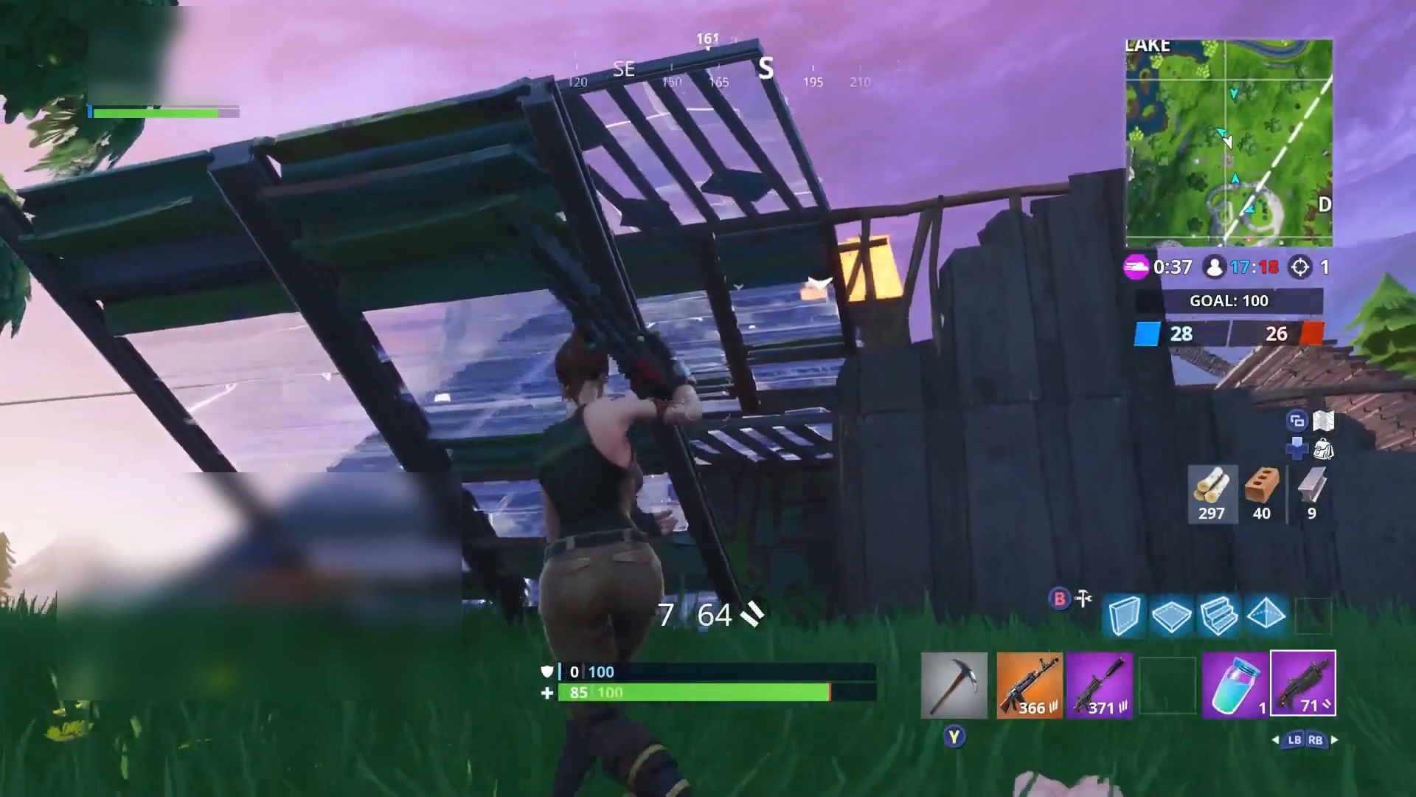